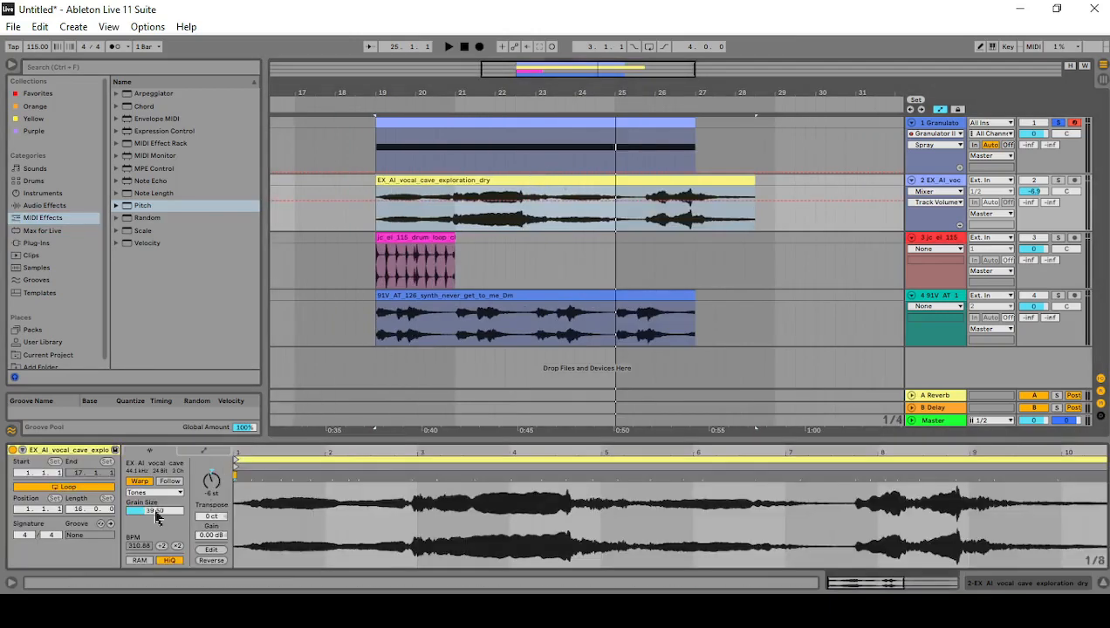
# Put the vocal cave clip in Tones warp mode and adjust its Grain Size.
pyautogui.click(153, 492)
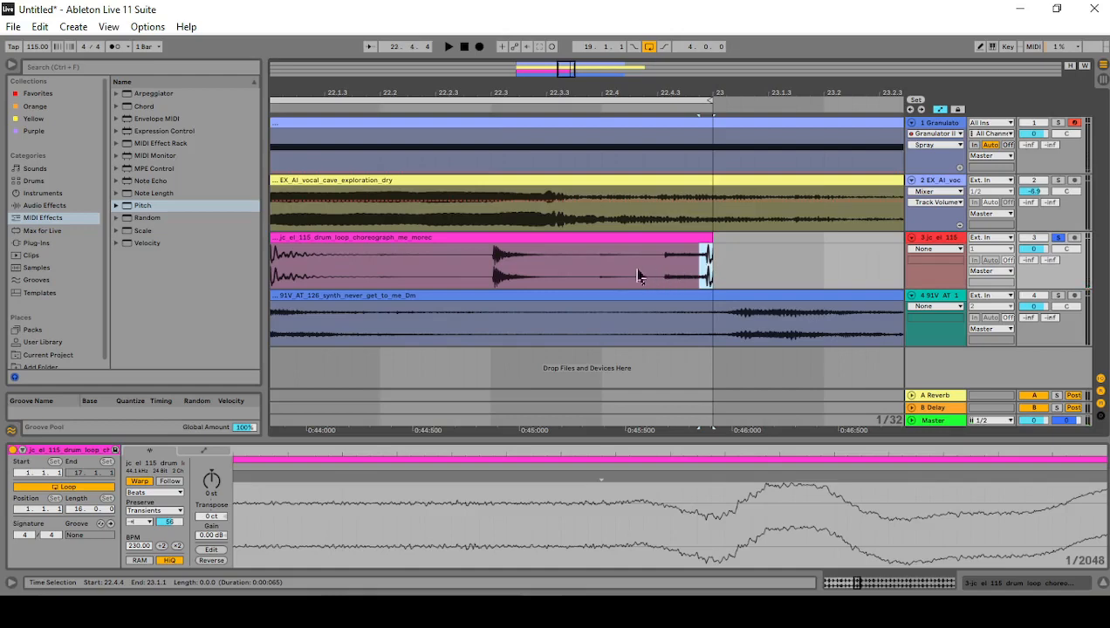
# Warp the drum loop in Beats mode with Preserve set to Transients and a new transient loop mode.
pyautogui.click(600, 261)
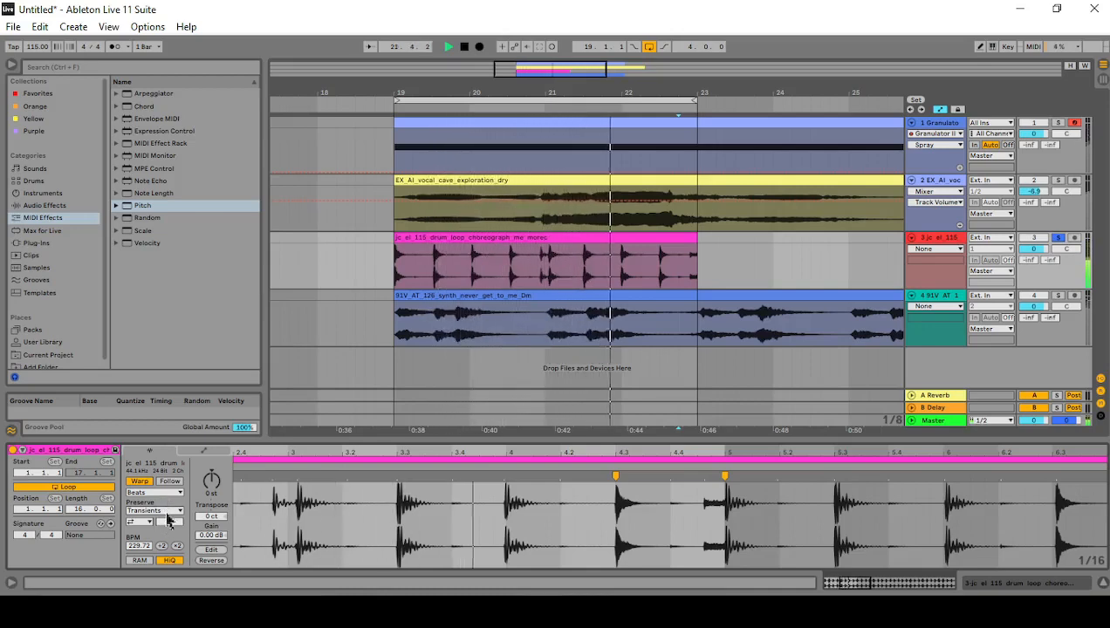
# Set the drum loop's Preserve to 1 Bar, transient looping off, and envelope to 10.
pyautogui.click(156, 510)
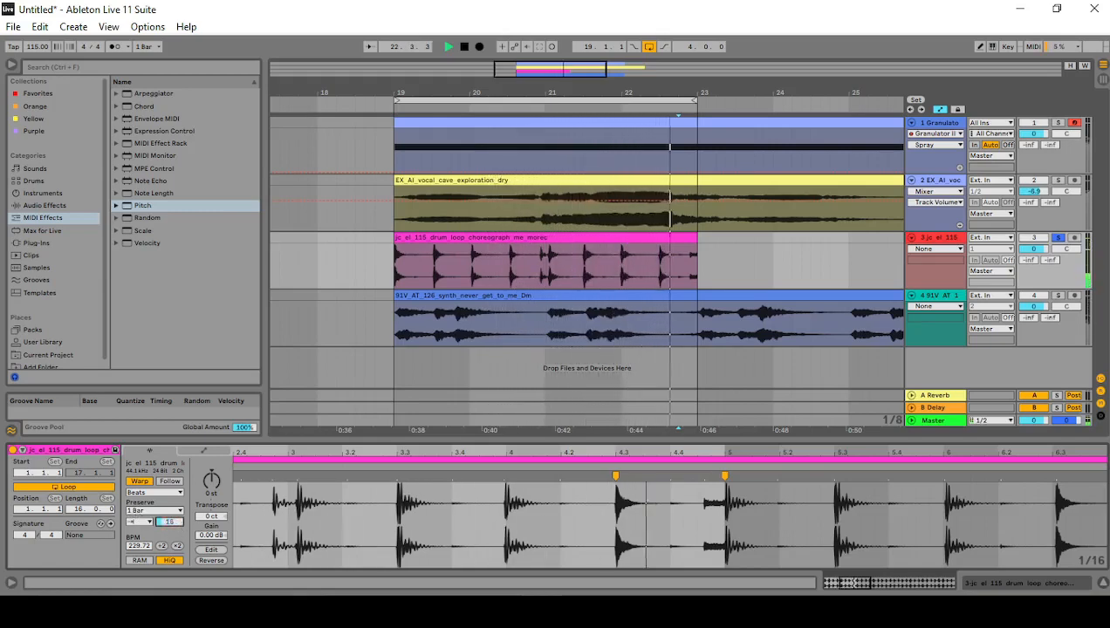
pyautogui.click(155, 505)
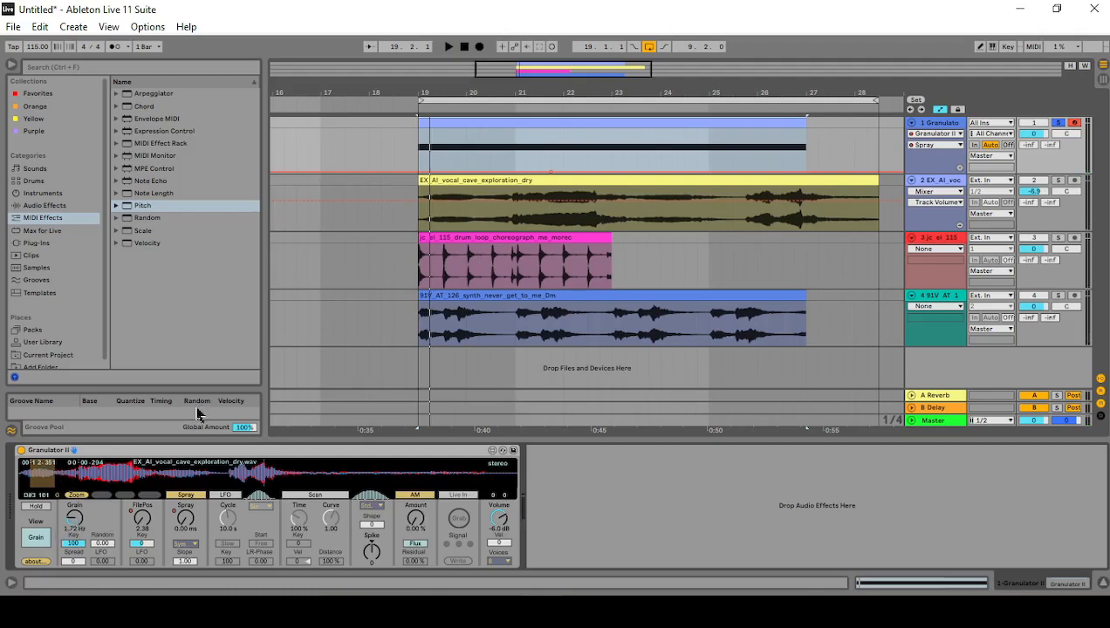
# Turn Granulator II's Grain and FilePos knobs, then bring up the vocal clip's Clip View.
pyautogui.click(450, 47)
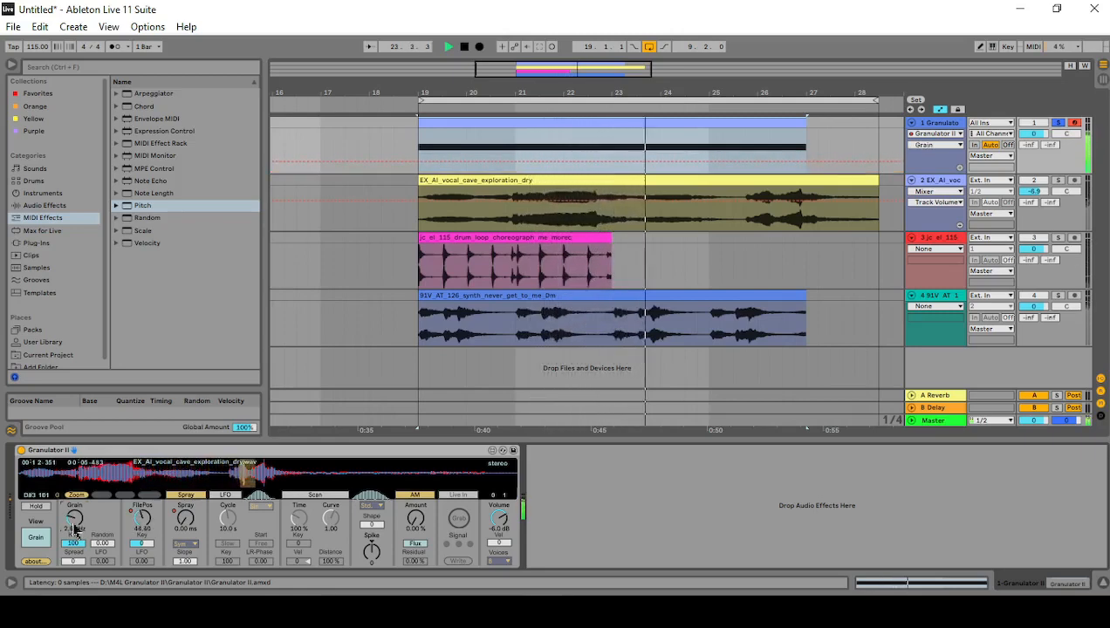
pyautogui.click(743, 181)
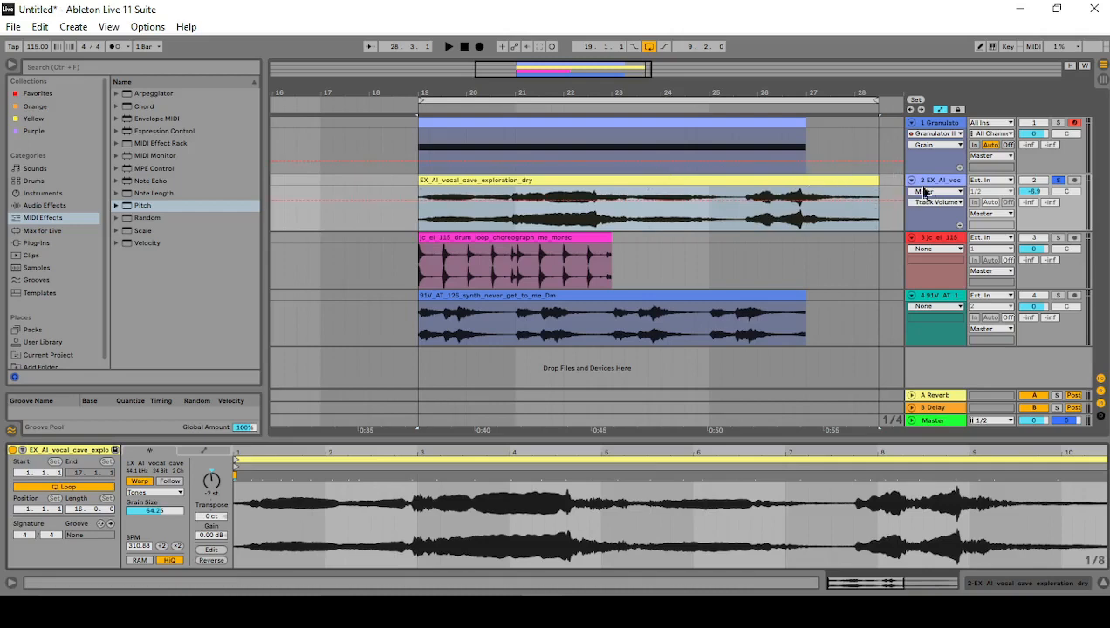
pyautogui.click(746, 191)
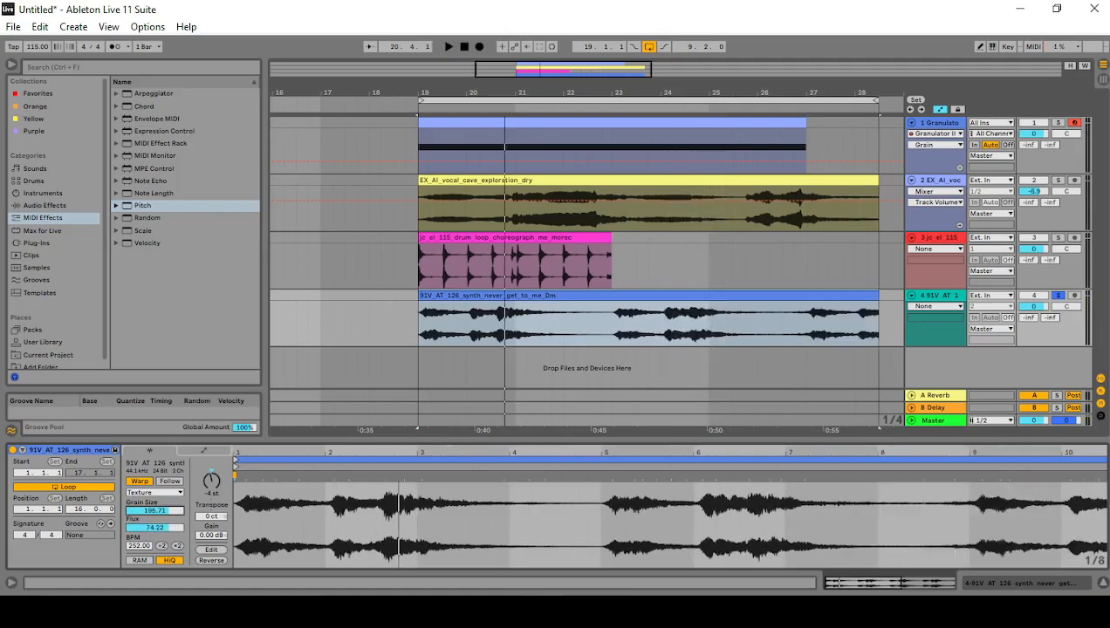
# Set the synth clip's Texture Grain Size to 196.71 and Flux to 74.22.
pyautogui.click(451, 47)
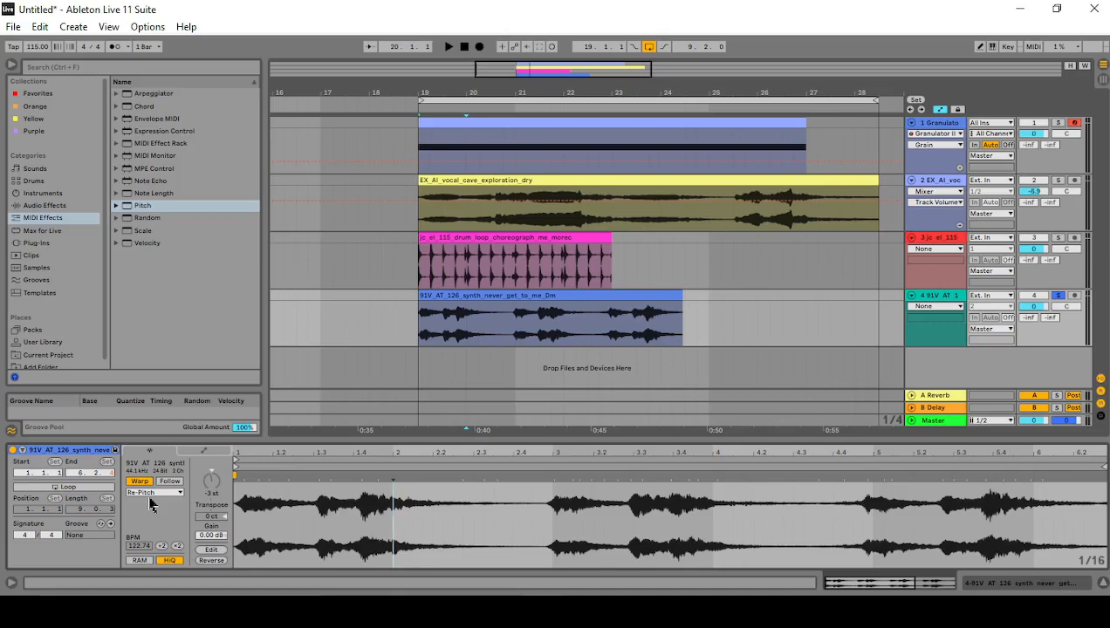
# Warp the 91V synth clip in Re-Pitch mode with Transpose at -3 st.
pyautogui.click(329, 491)
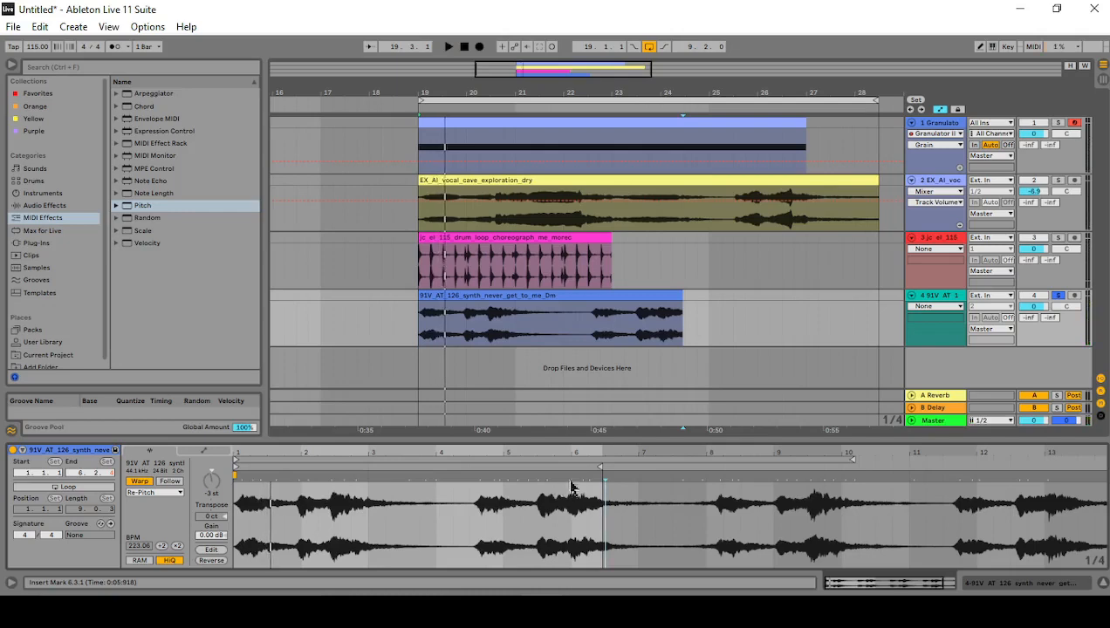
# Switch the synth clip to Complex warping at -6 st and extend it to bar 28.
pyautogui.click(154, 492)
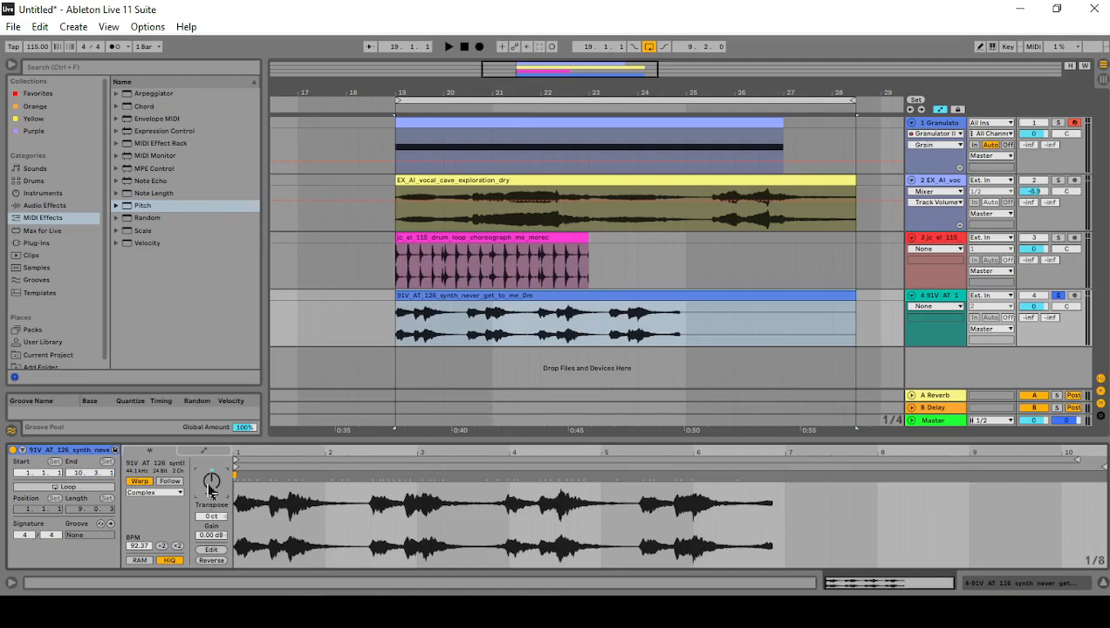
pyautogui.click(455, 47)
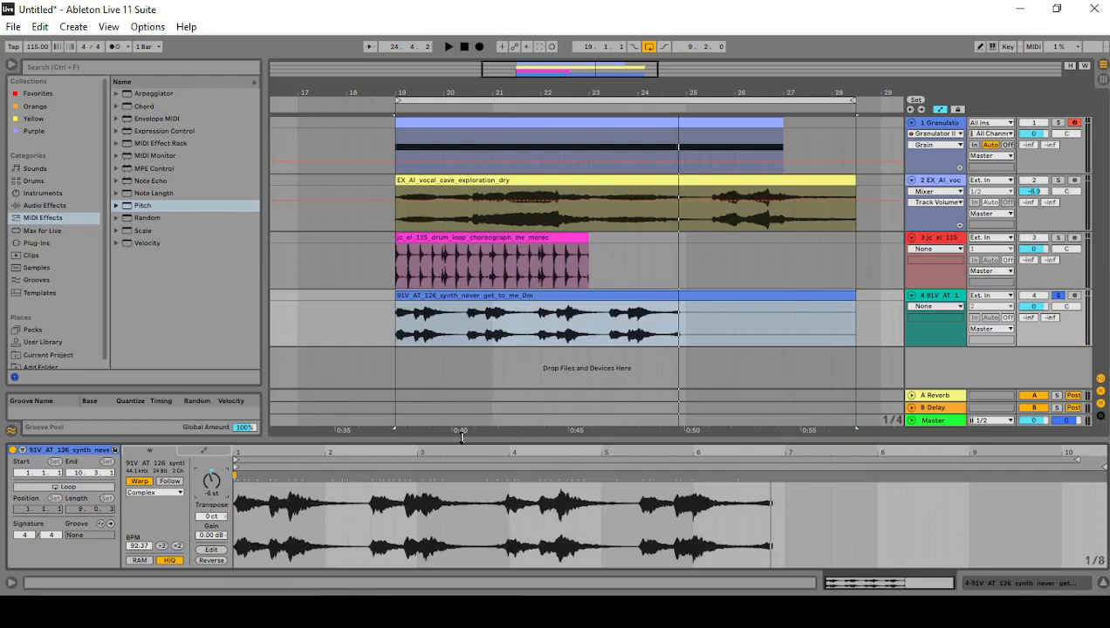
pyautogui.moveTo(187, 551)
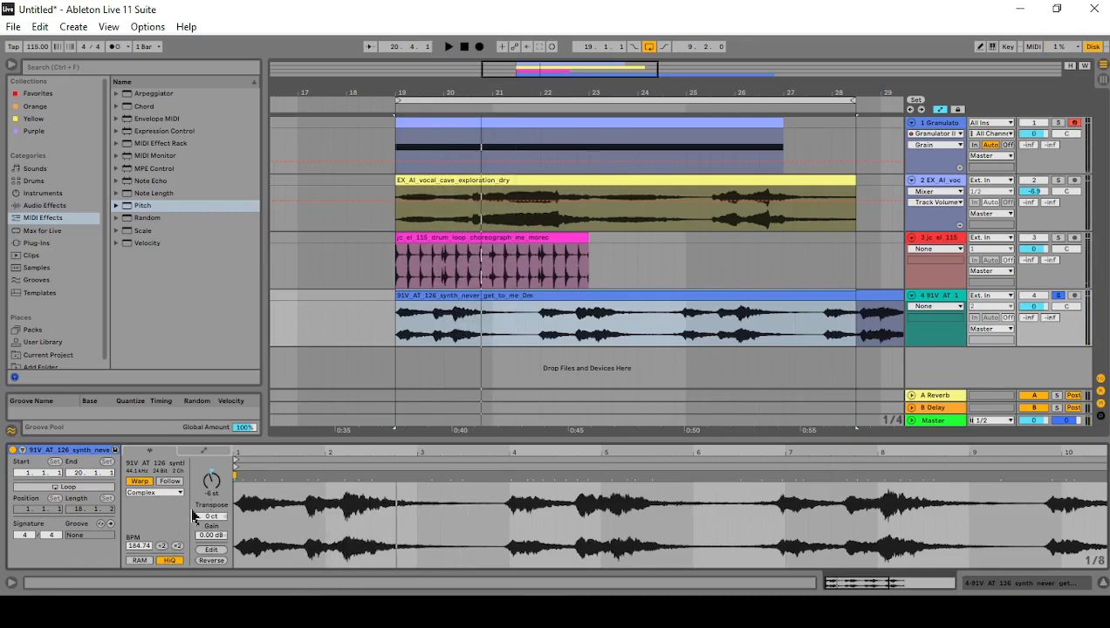
# Set the EX_AI_vocal clip to Complex Pro with Loop on and Transpose +4 st.
pyautogui.click(155, 492)
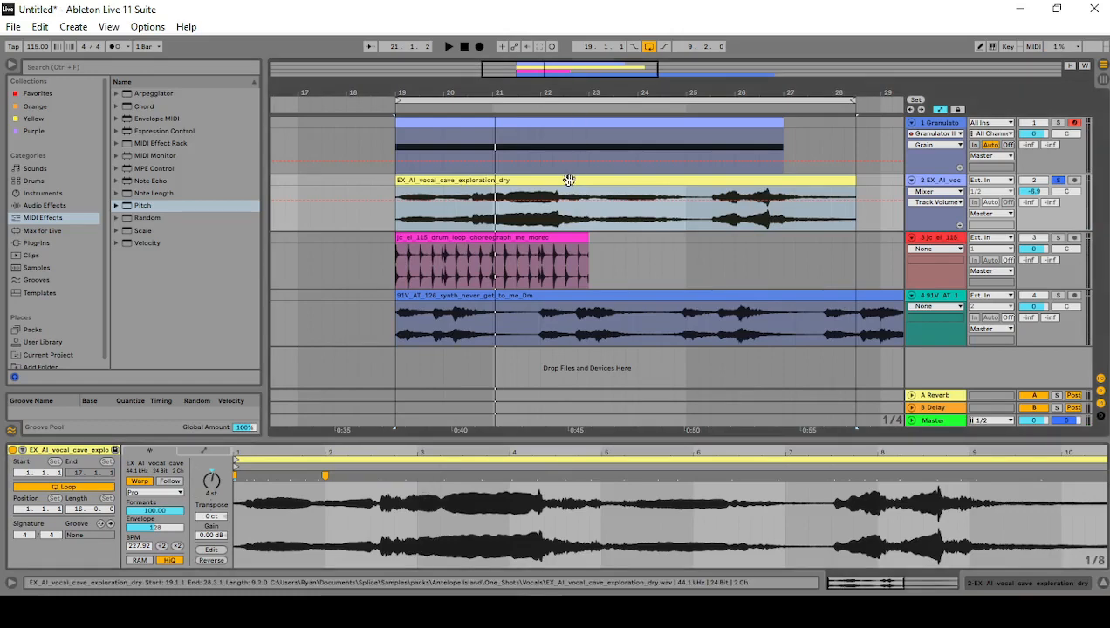
# Reduce the vocal's Complex Pro Formants from 100 to 14.64 and Envelope from 128 to 46.
pyautogui.click(447, 47)
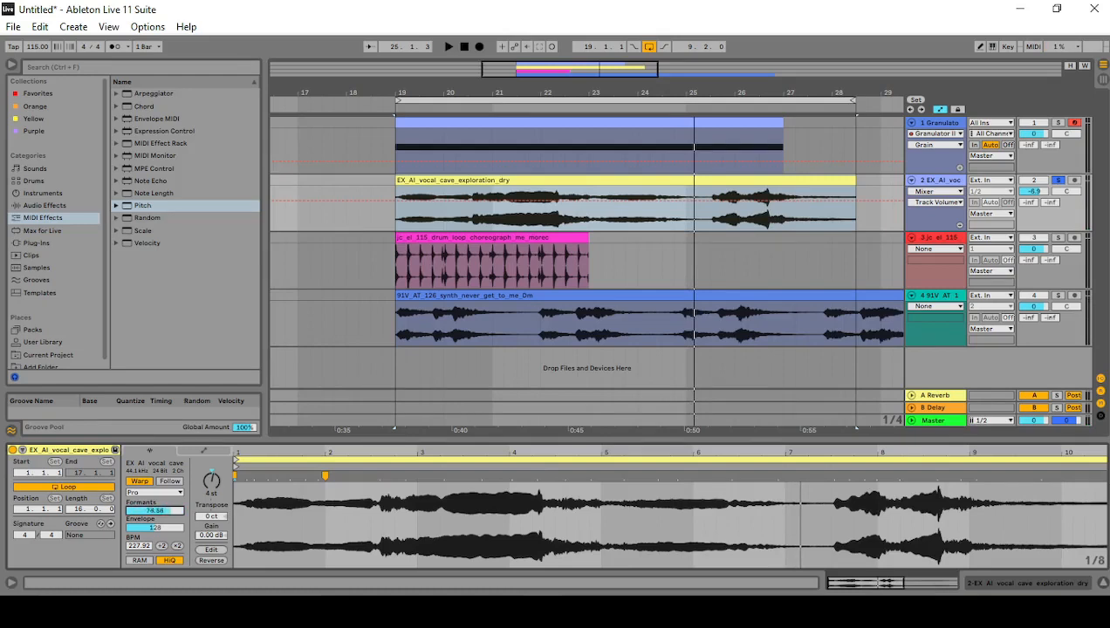
pyautogui.click(449, 46)
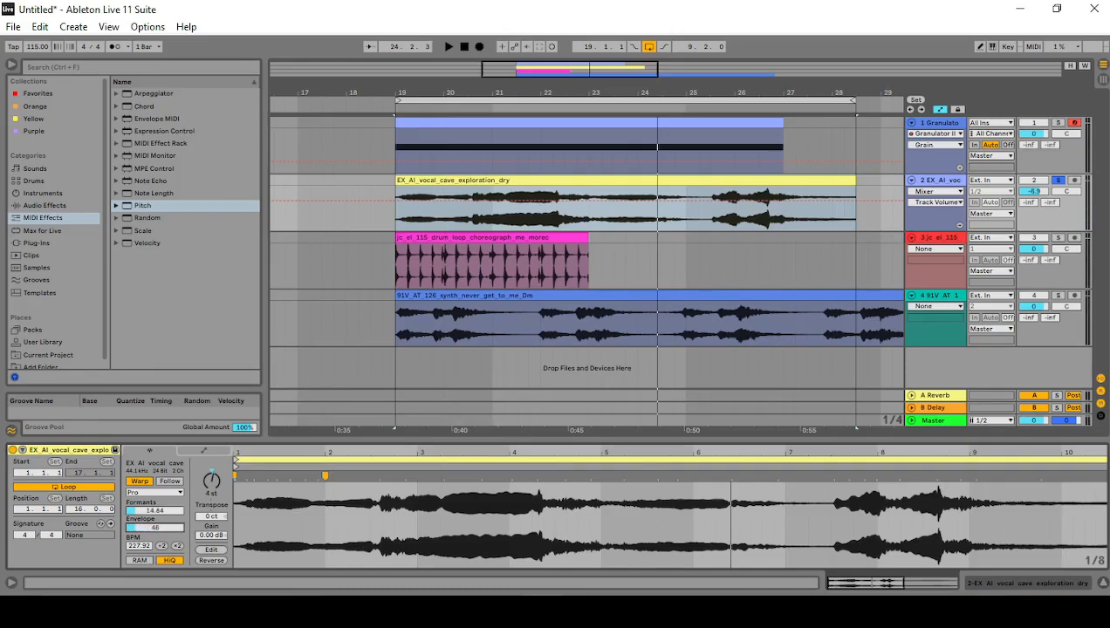
# Set the vocal to -7 st, Envelope 226 and Formants 0.00, then start playback.
pyautogui.click(450, 48)
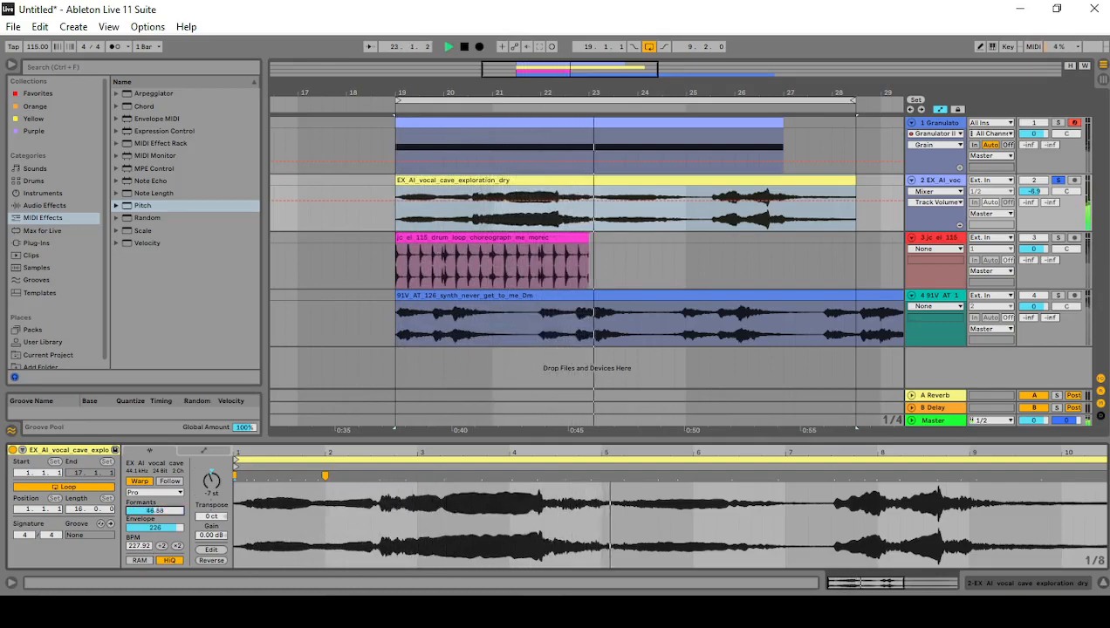
pyautogui.click(451, 47)
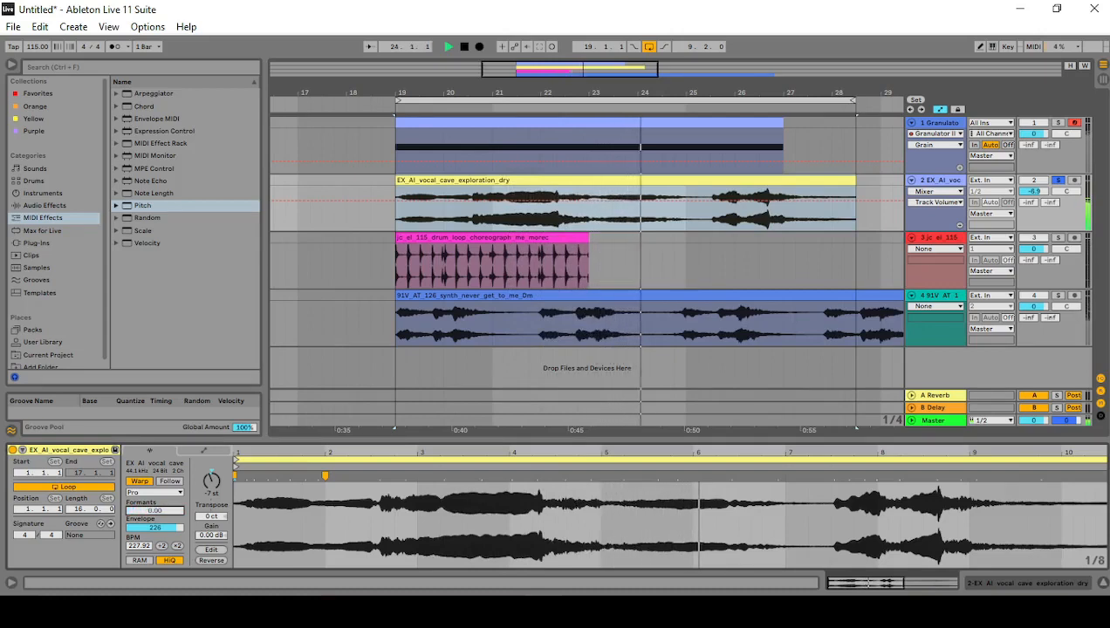